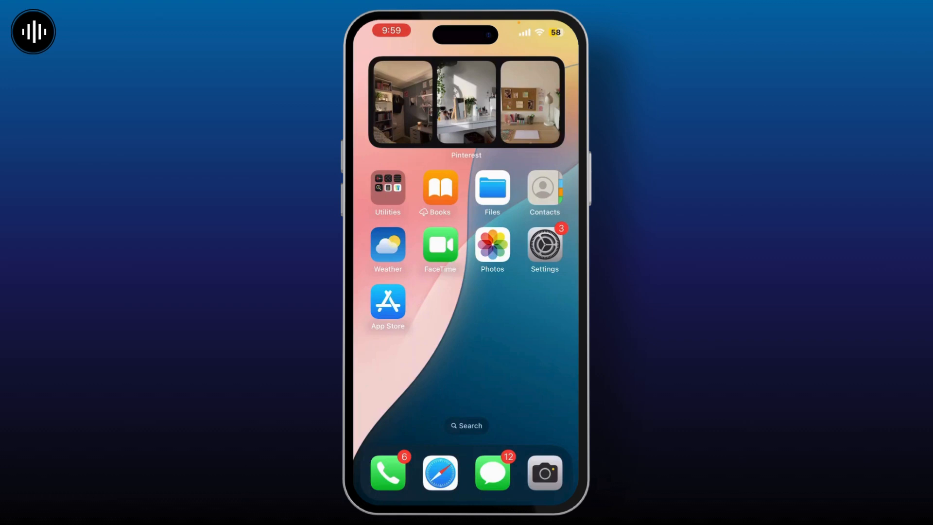
# Open Settings and reach FaceTime through the Apps list.
pyautogui.click(544, 243)
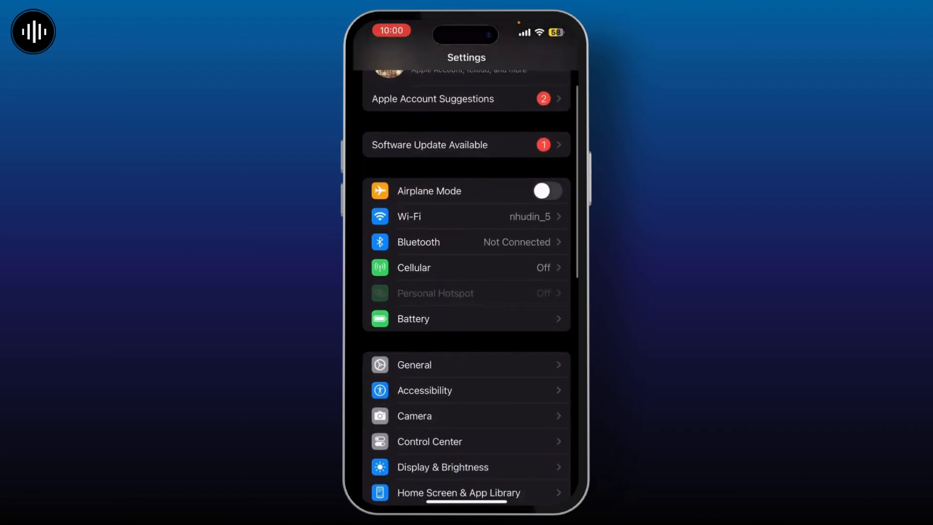
pyautogui.scroll(-3)
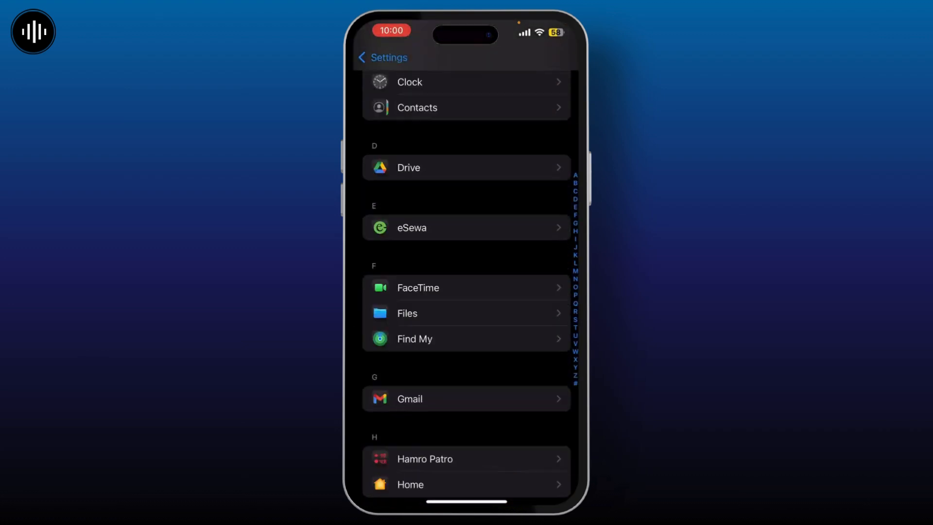
pyautogui.click(418, 287)
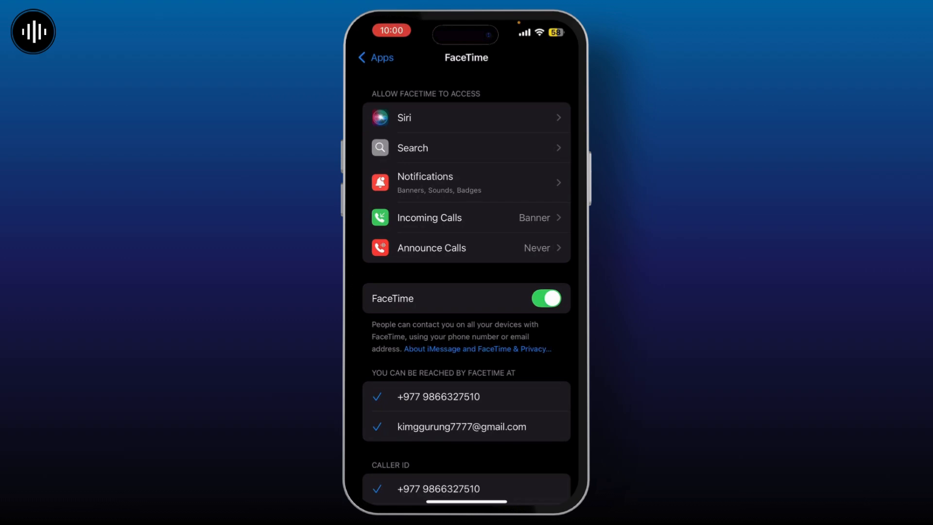
# Scroll the FaceTime page down to the Eye Contact and call-blocking options.
pyautogui.scroll(-3)
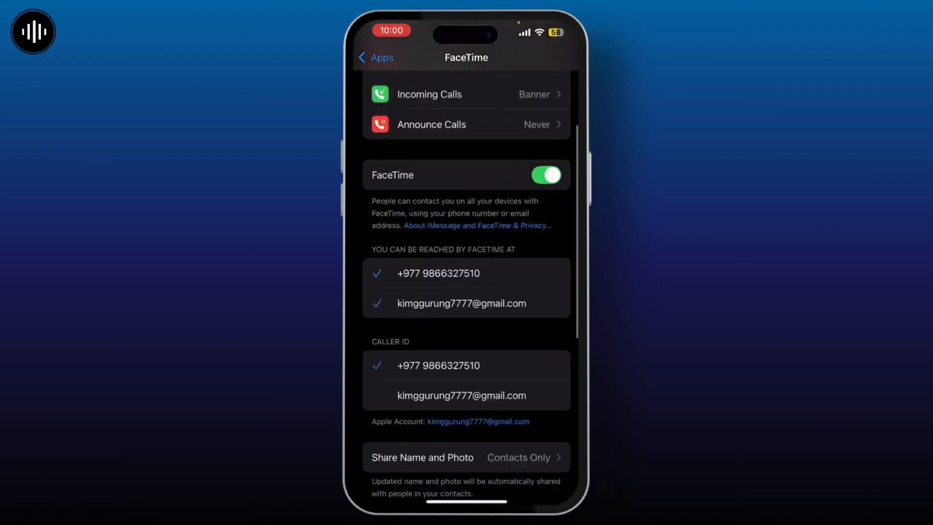
pyautogui.scroll(-3)
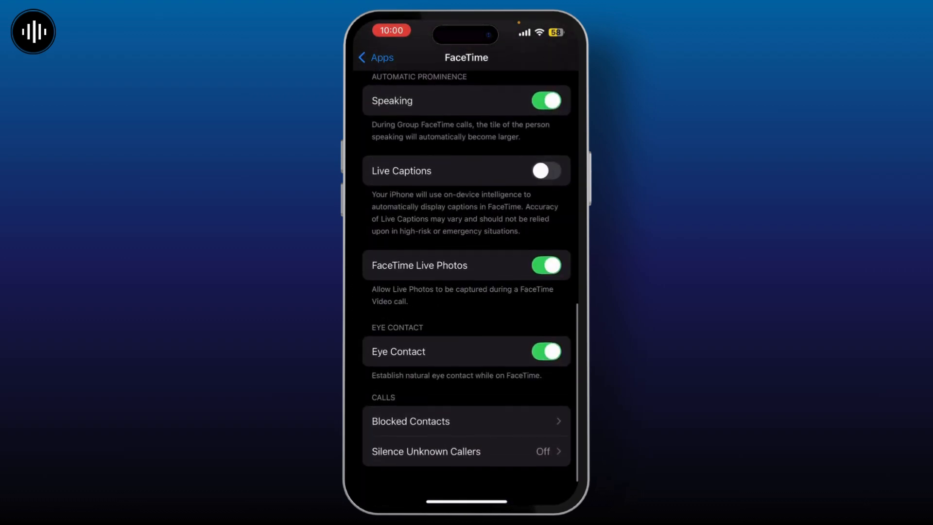